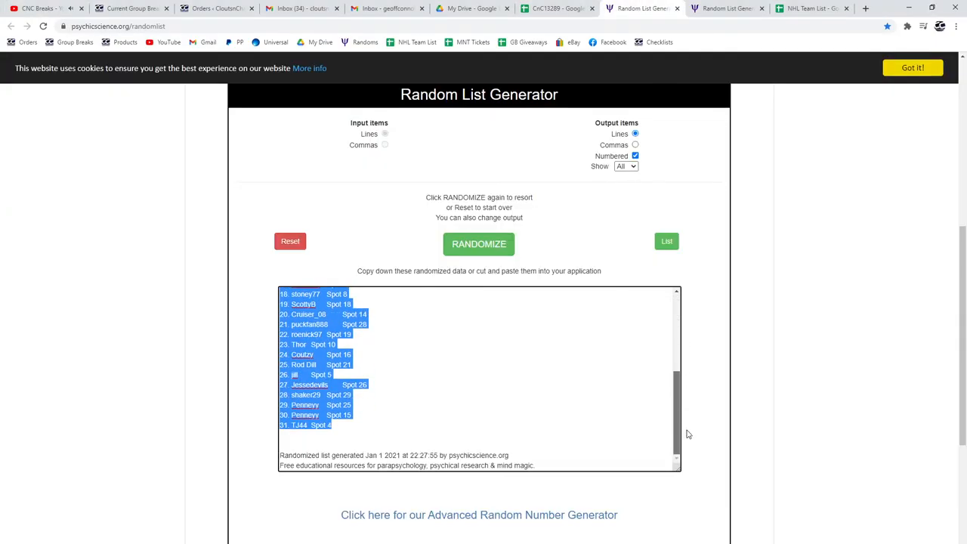
{"action": "left_click", "coordinate": [479, 244]}
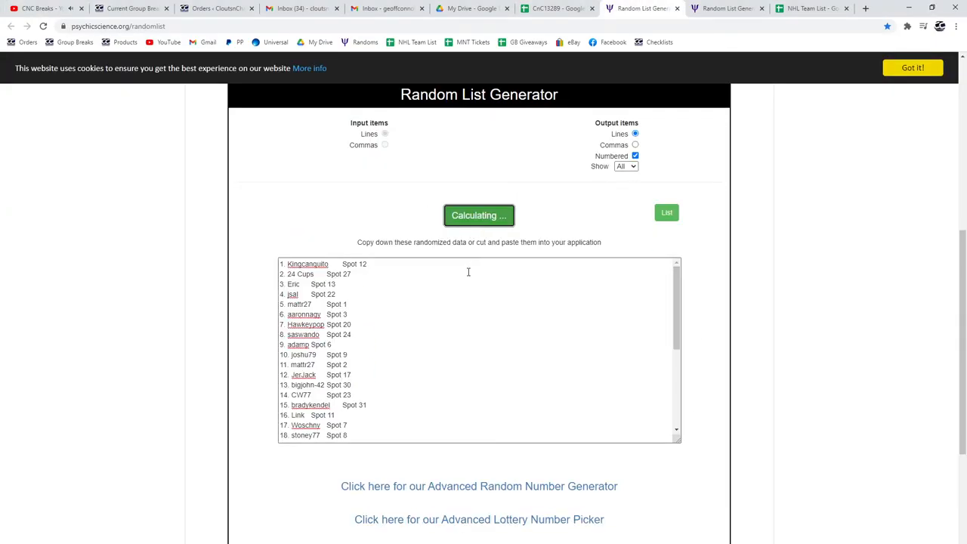
{"action": "left_click", "coordinate": [479, 215]}
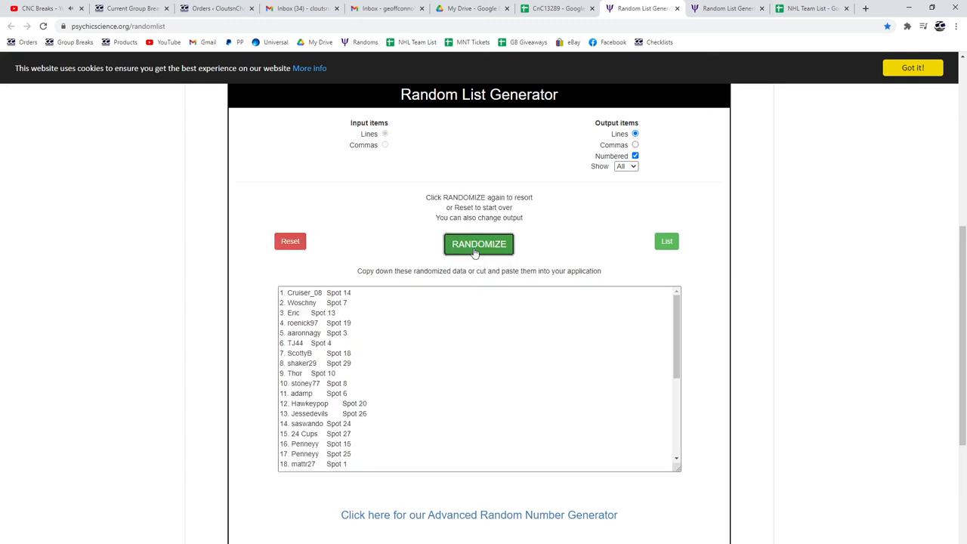
{"action": "left_click", "coordinate": [479, 244]}
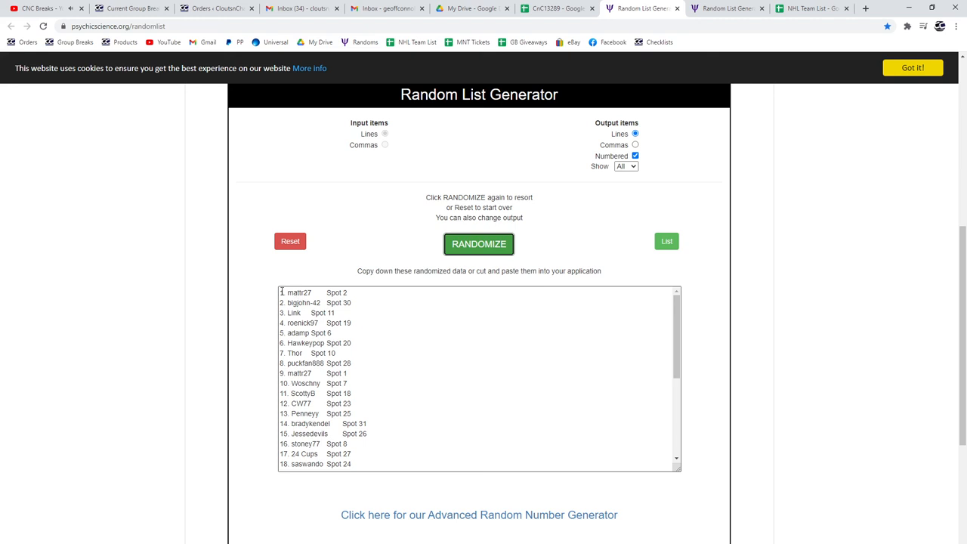